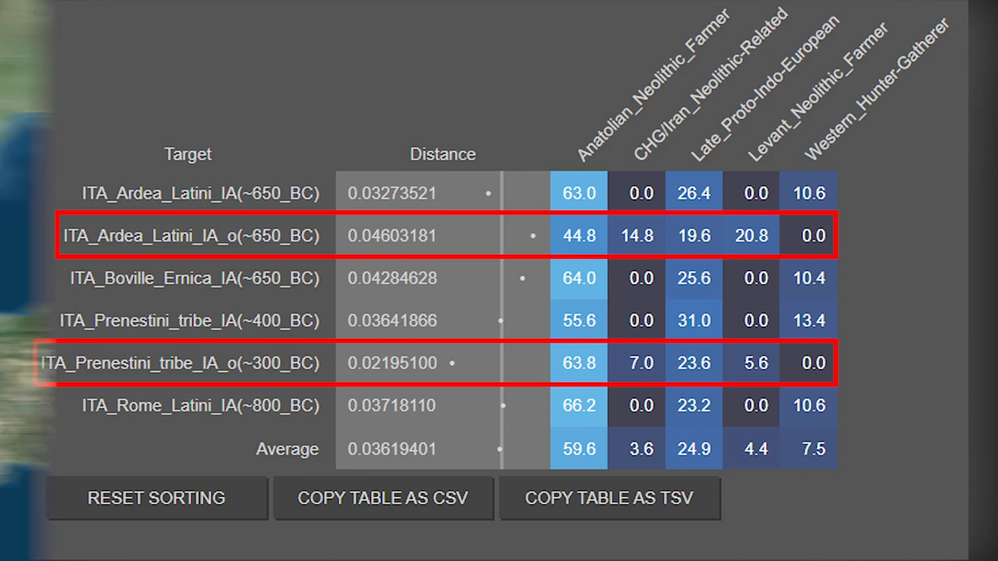
Step: Switch from the Iron Age Latin results to the SOURCE tab listing the source populations
{"action": "left_click", "coordinate": [160, 36]}
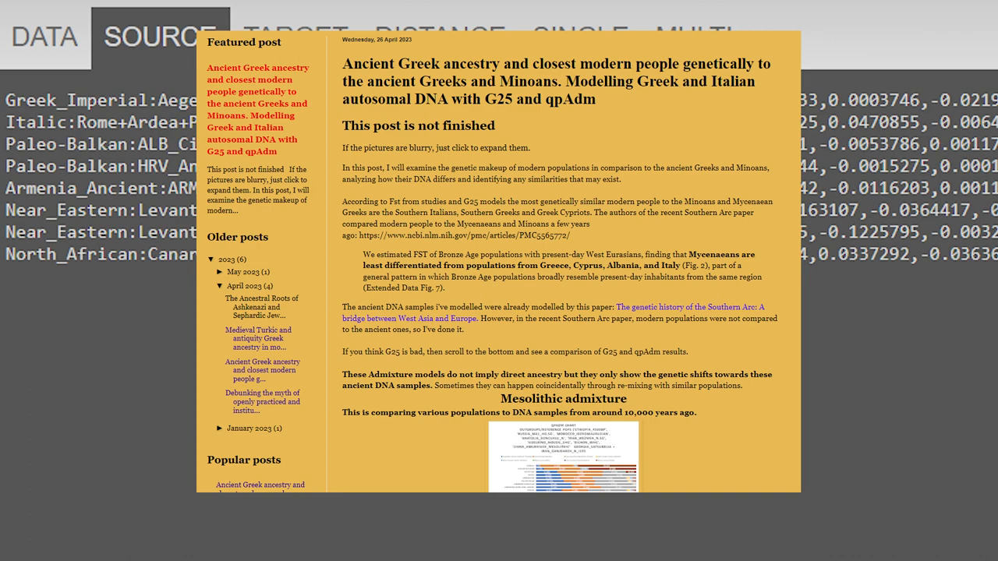
Step: Close the Blogger post and return to the Vahaduo SOURCE list
{"action": "left_click", "coordinate": [159, 36]}
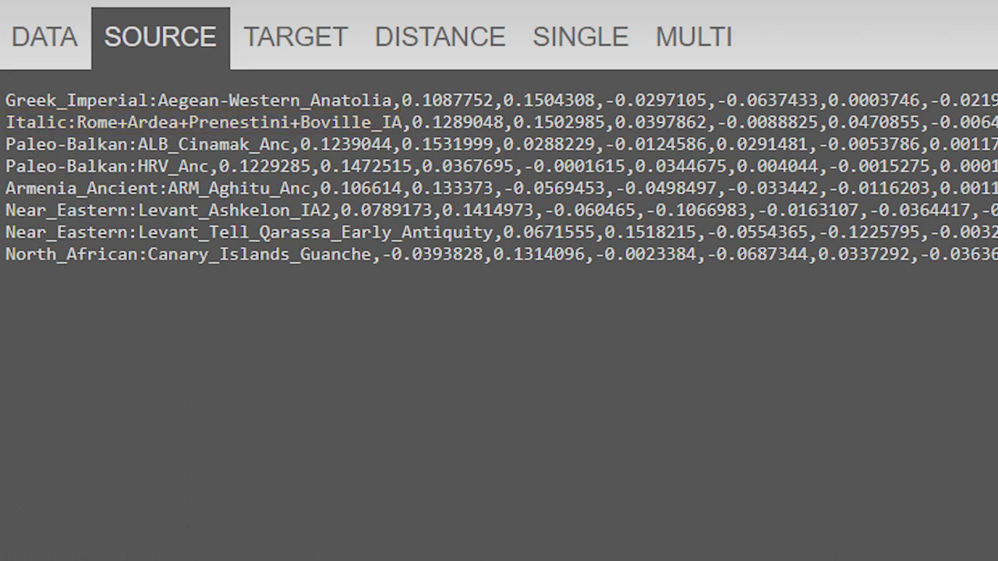
Step: Run the multi-target model of the Imperial Roman samples against the six source groups
{"action": "double_click", "coordinate": [199, 100]}
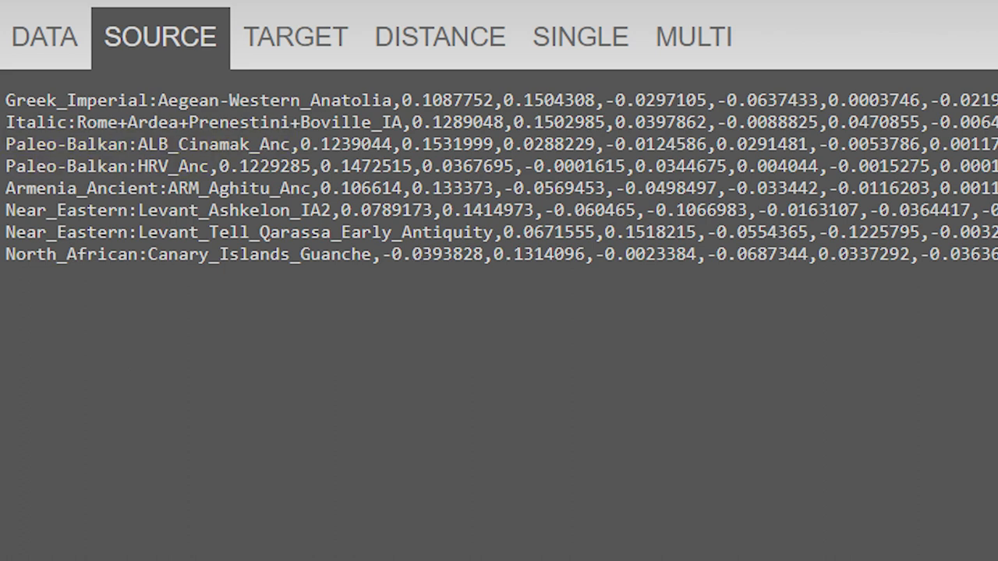
{"action": "double_click", "coordinate": [155, 188]}
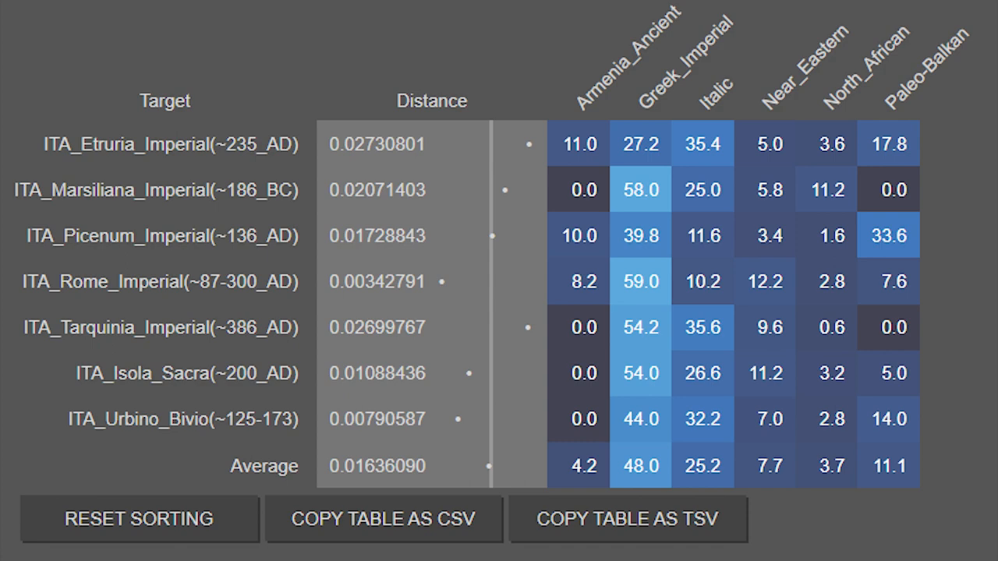
Step: Highlight the newly added Langobardic:Collegno+Szolad and Slavic_Middle_Ages:RUS_Sunghir_MA sources in the list
{"action": "left_click", "coordinate": [178, 42]}
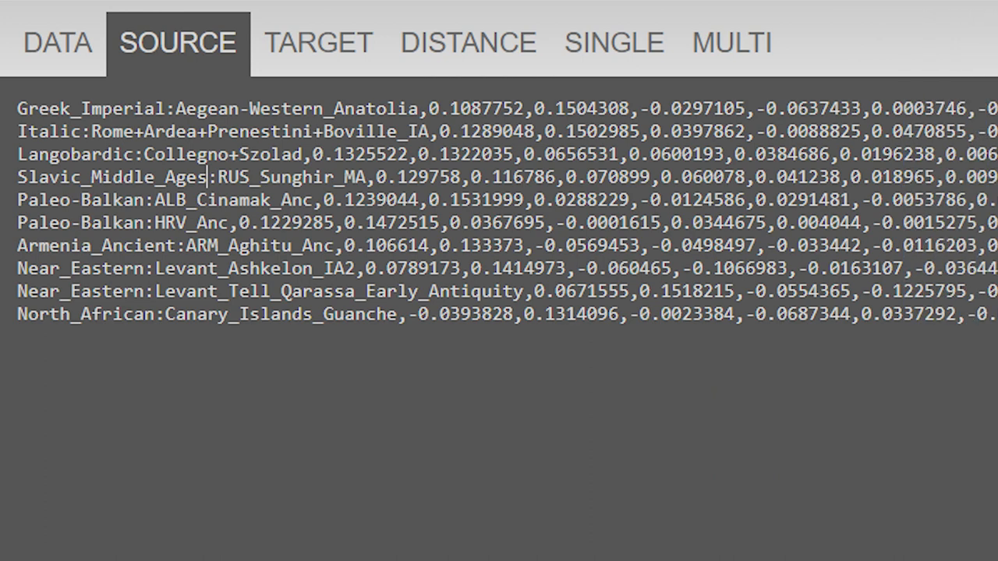
{"action": "left_click_drag", "start_coordinate": [17, 153], "coordinate": [367, 175]}
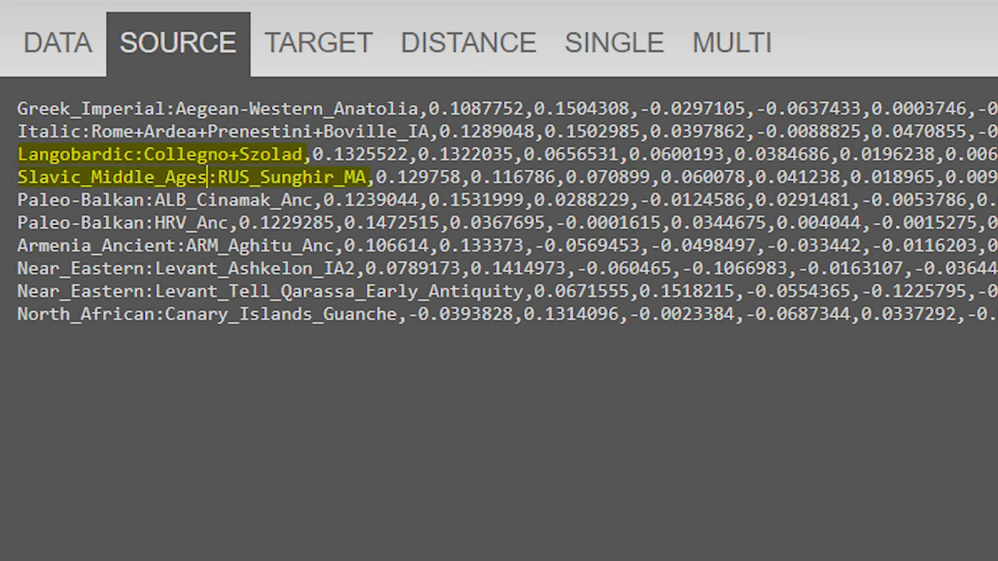